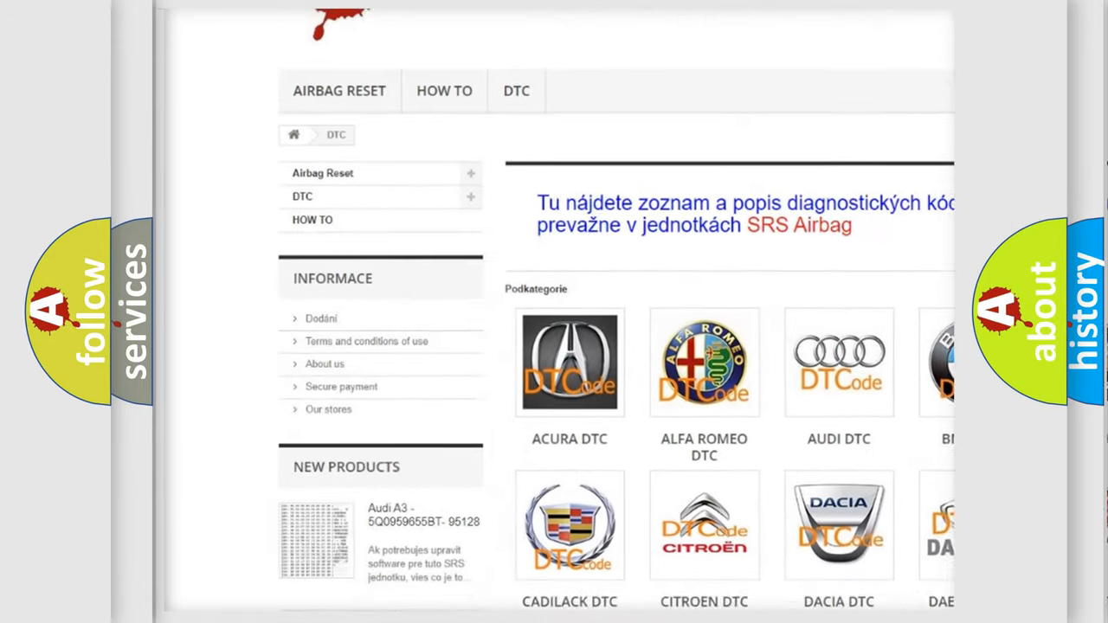
scroll(down, 3)
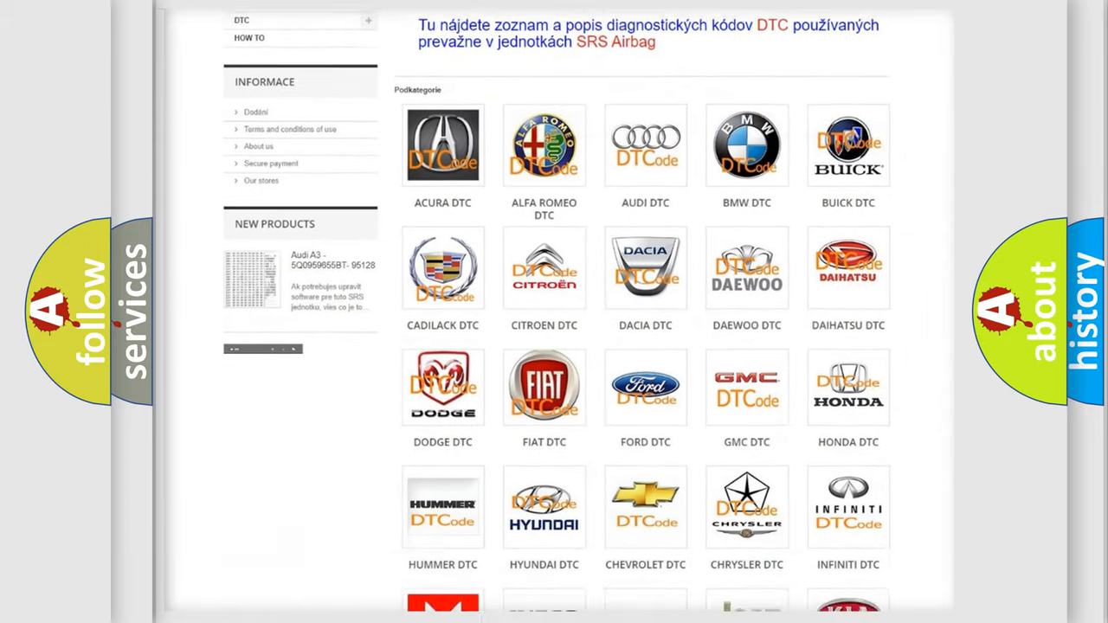
scroll(down, 3)
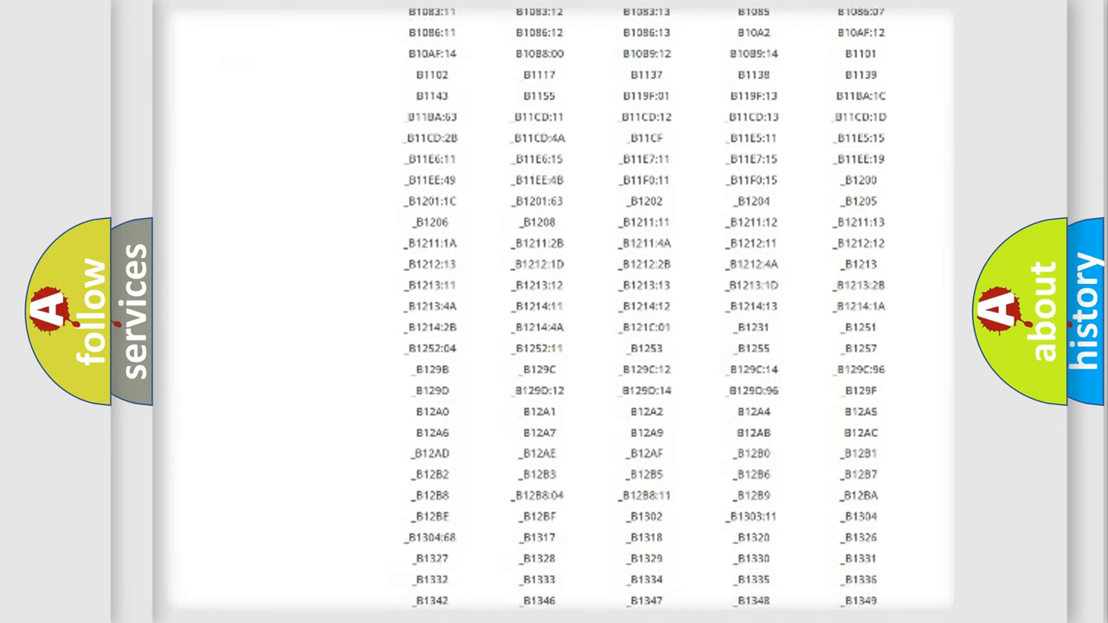
scroll(down, 3)
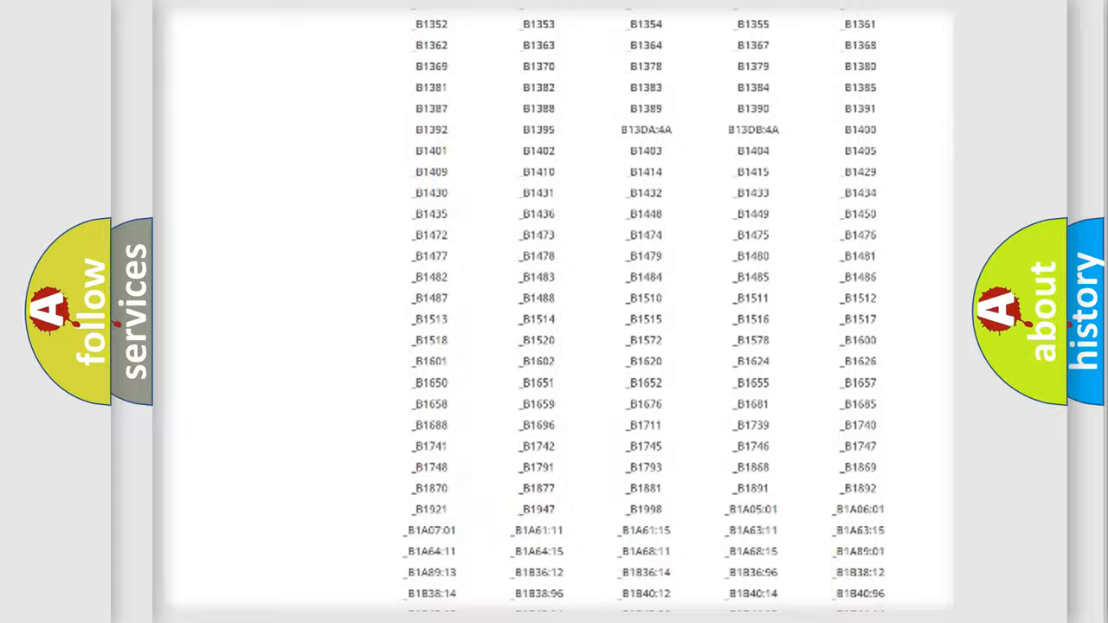